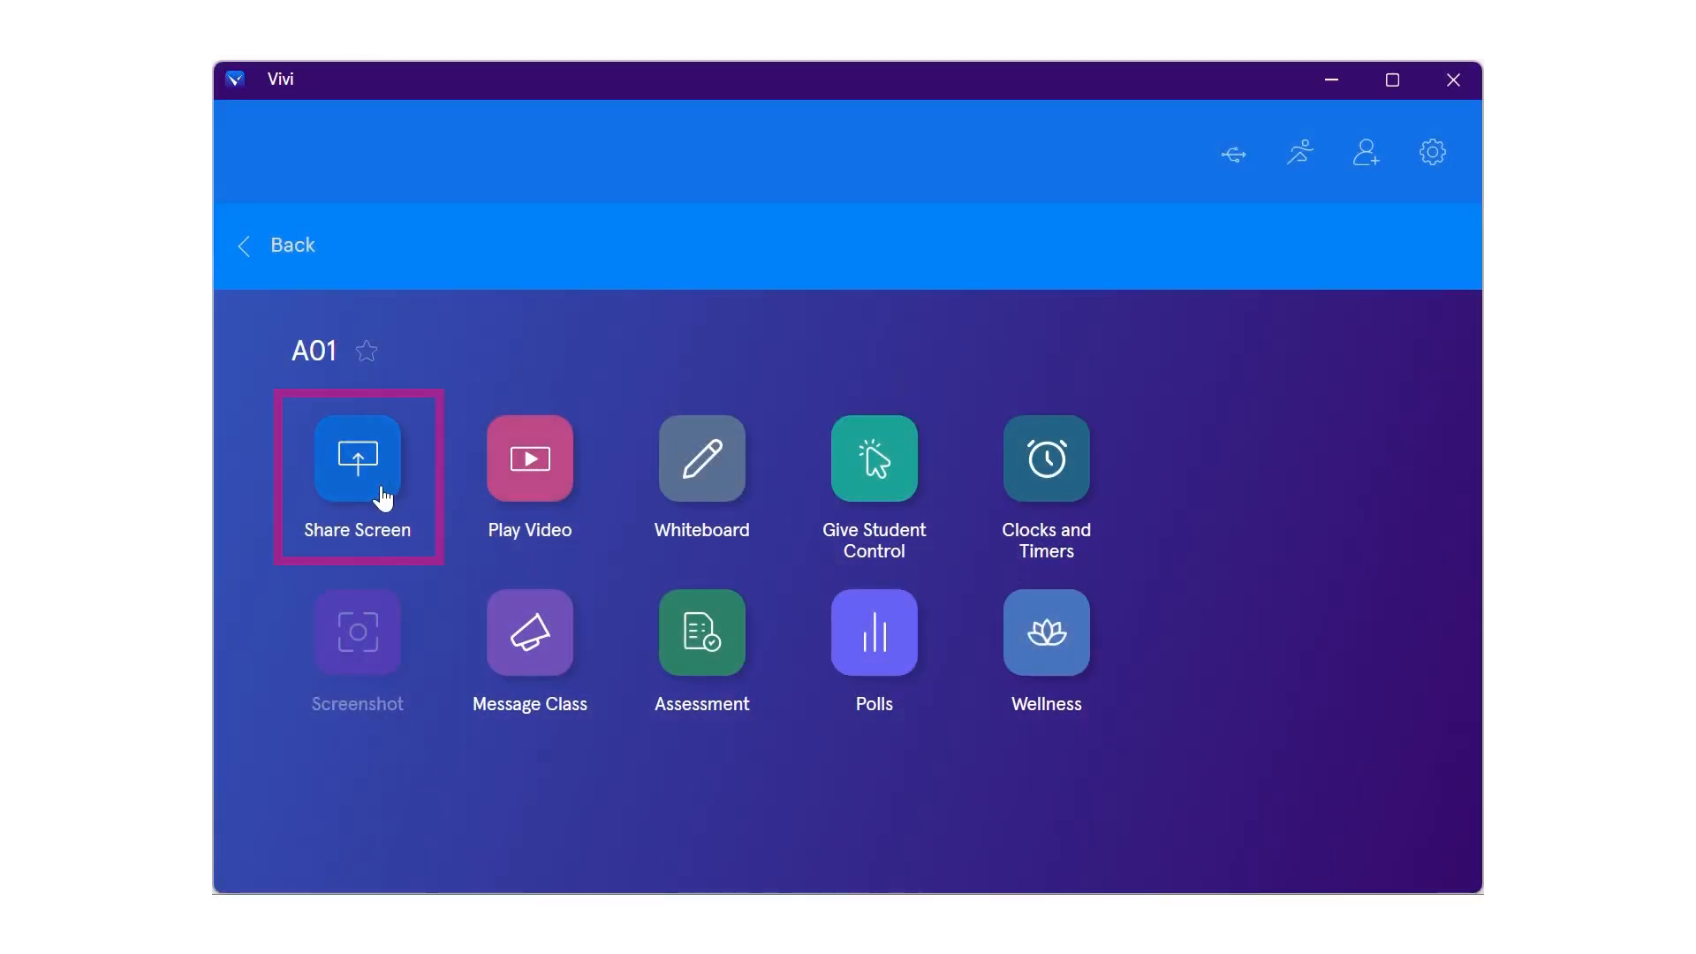
# Step: Share the teacher's screen into room A01's top-left split-screen quadrant
pyautogui.click(357, 456)
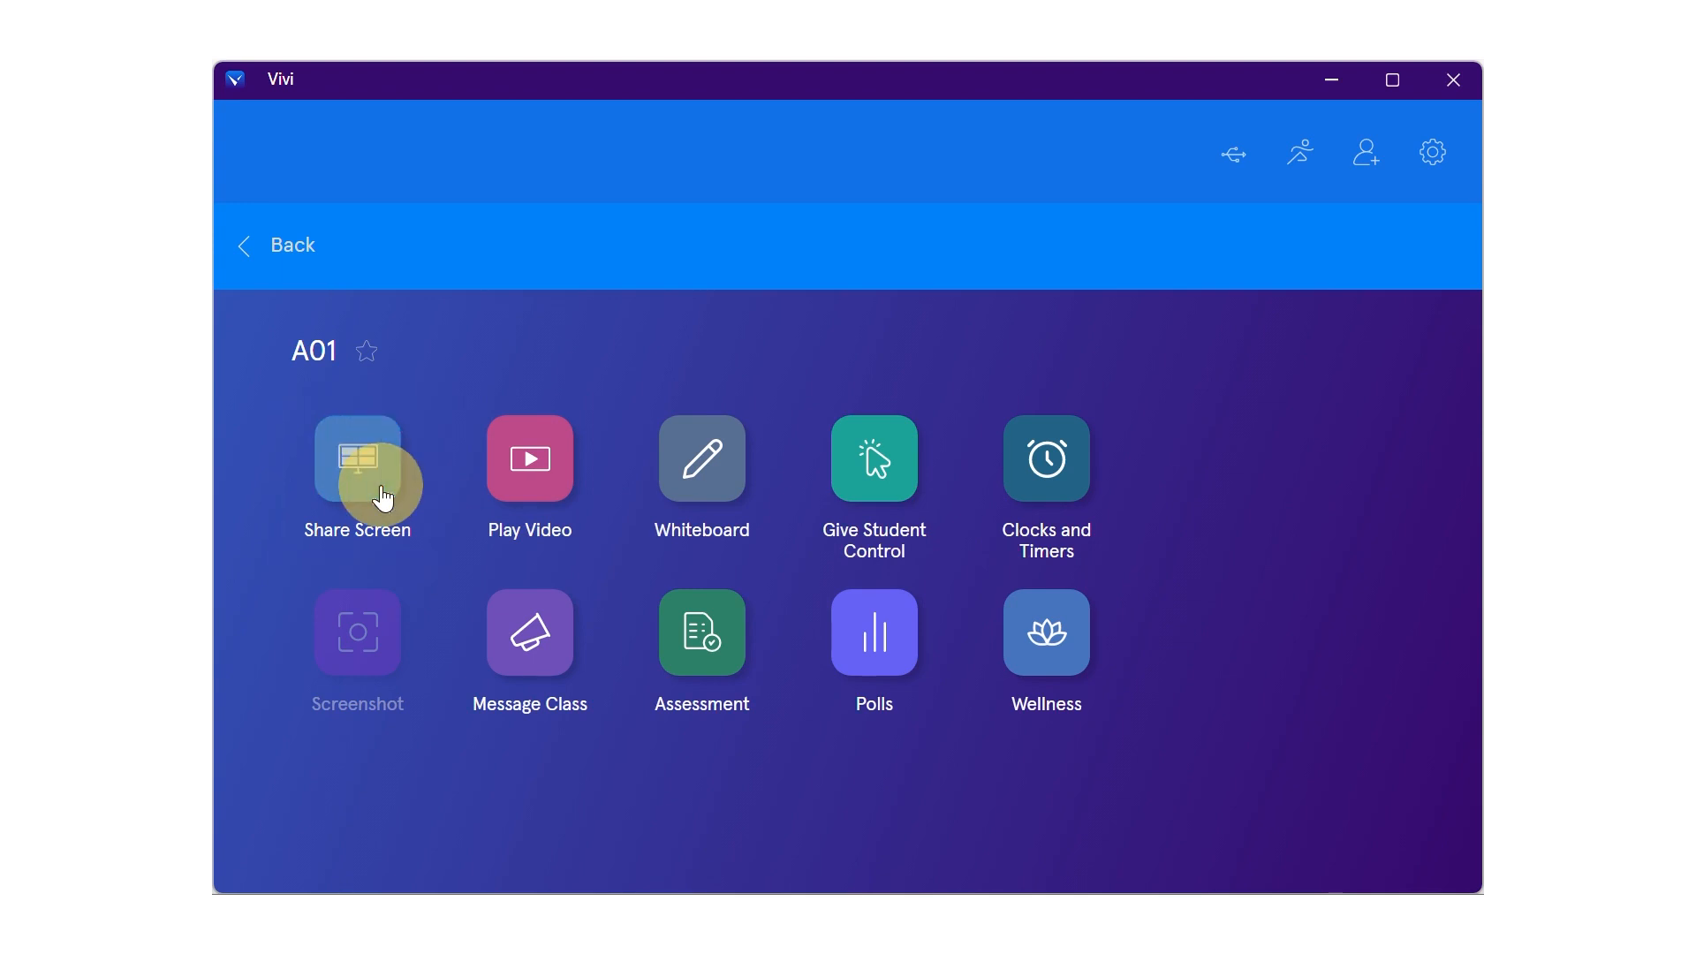
pyautogui.click(357, 456)
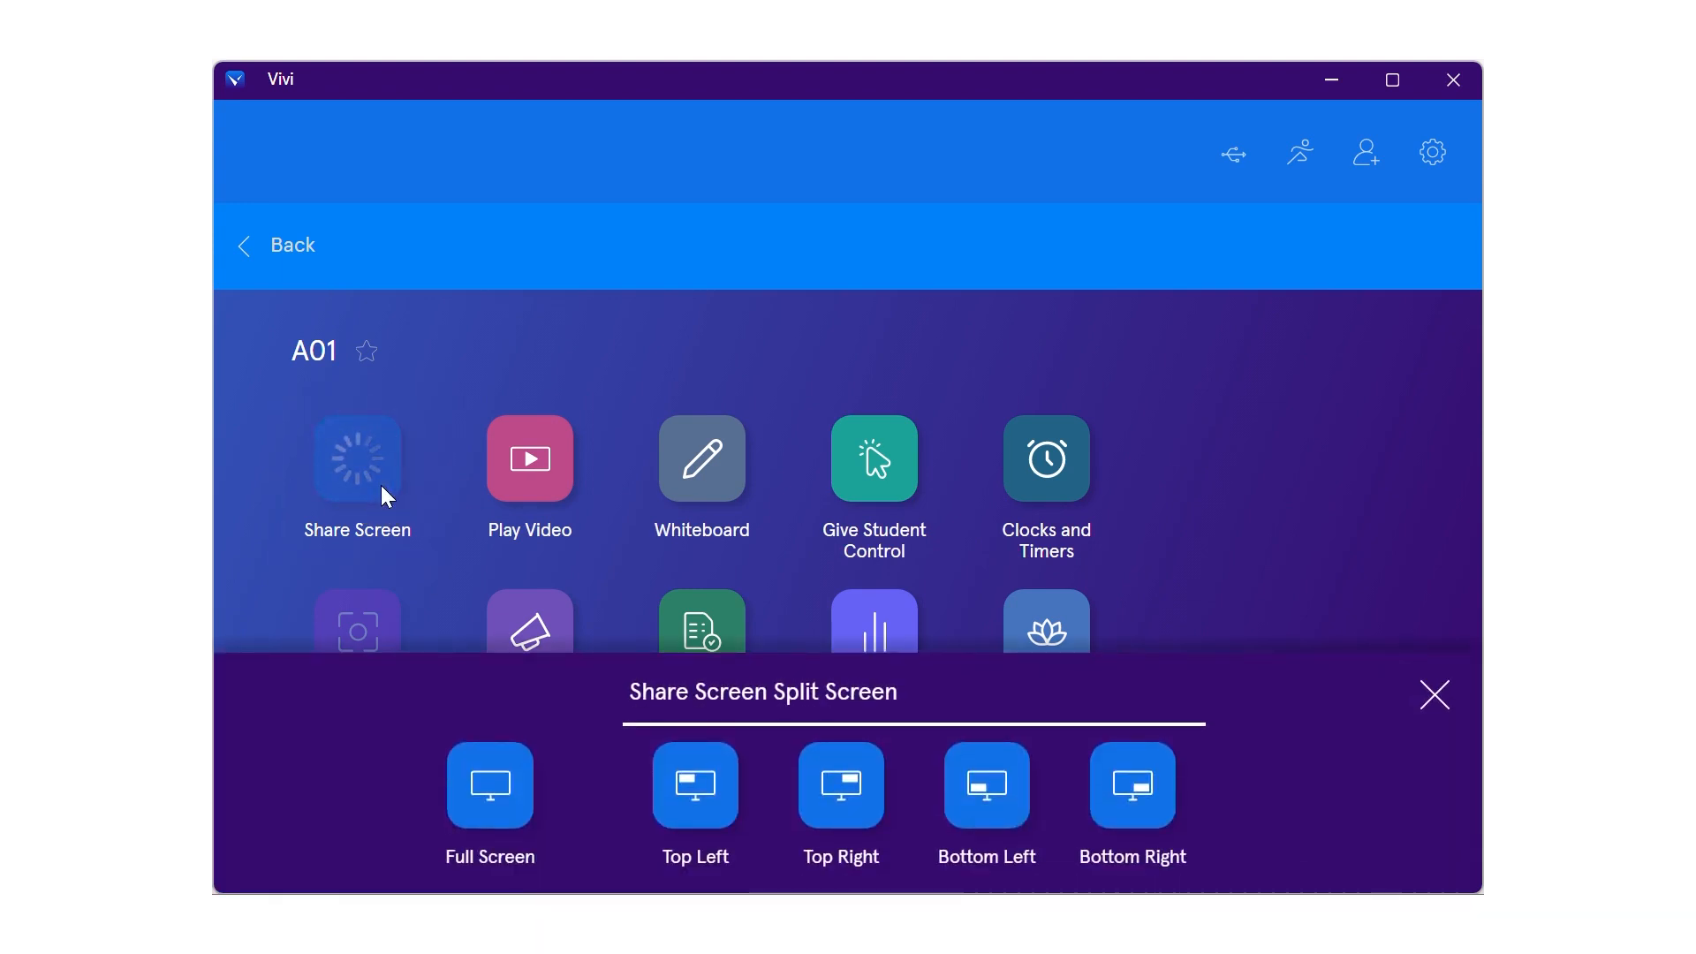
pyautogui.moveTo(694, 800)
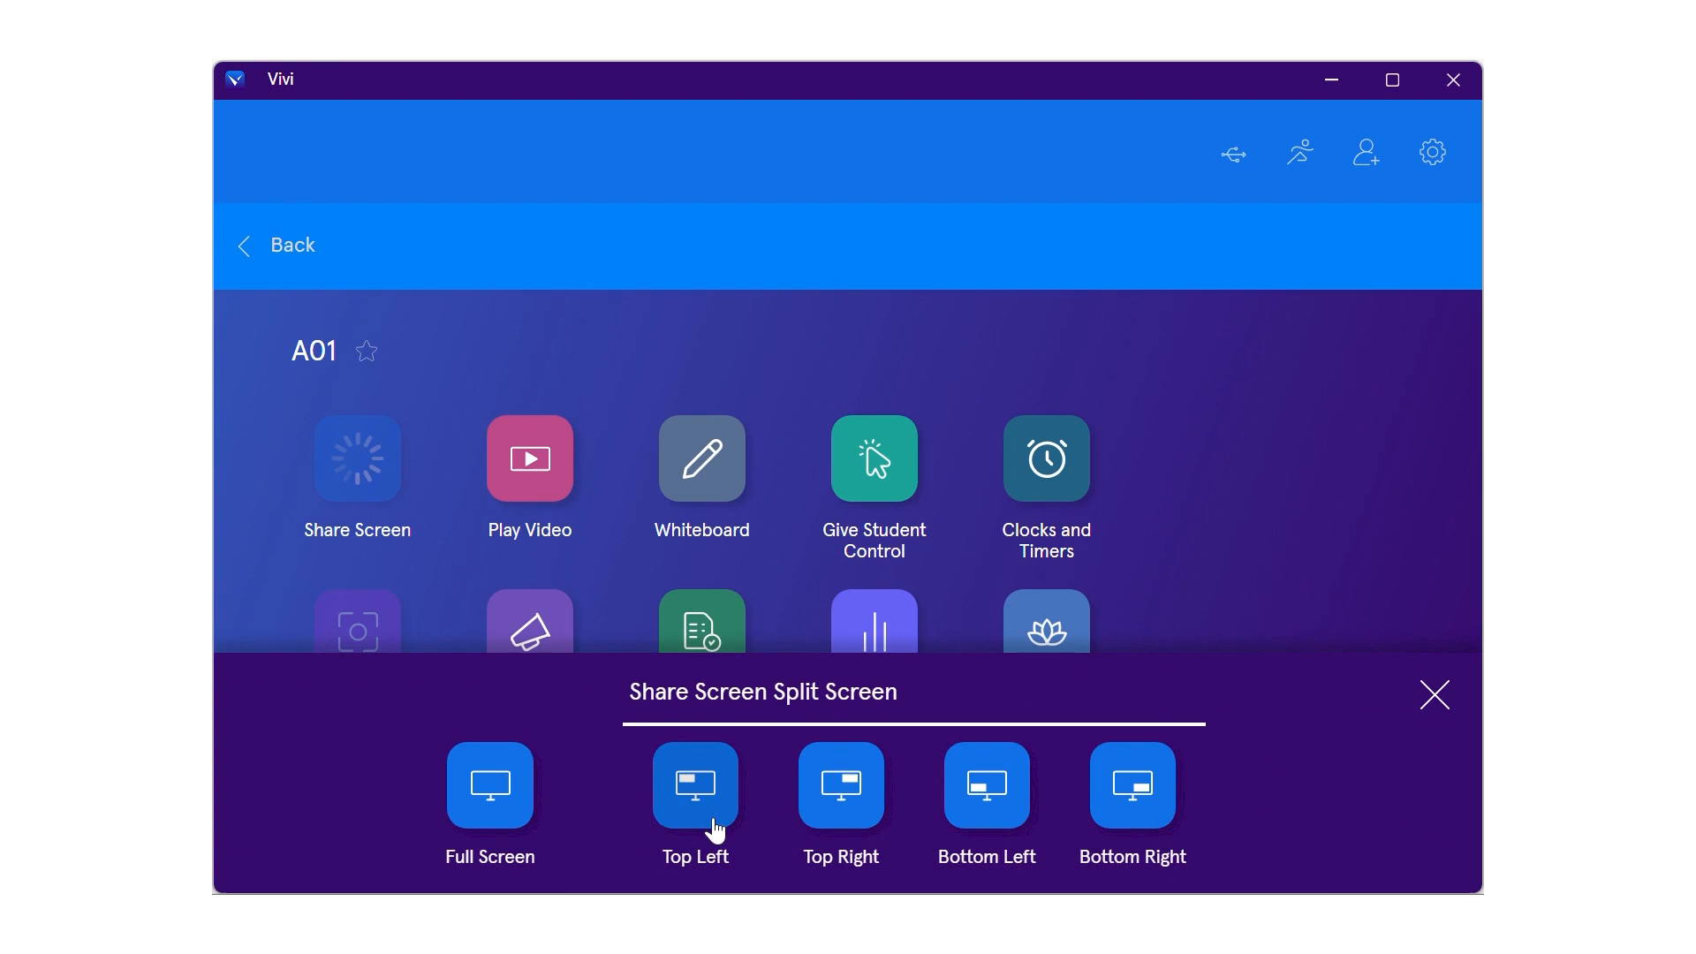
pyautogui.click(695, 785)
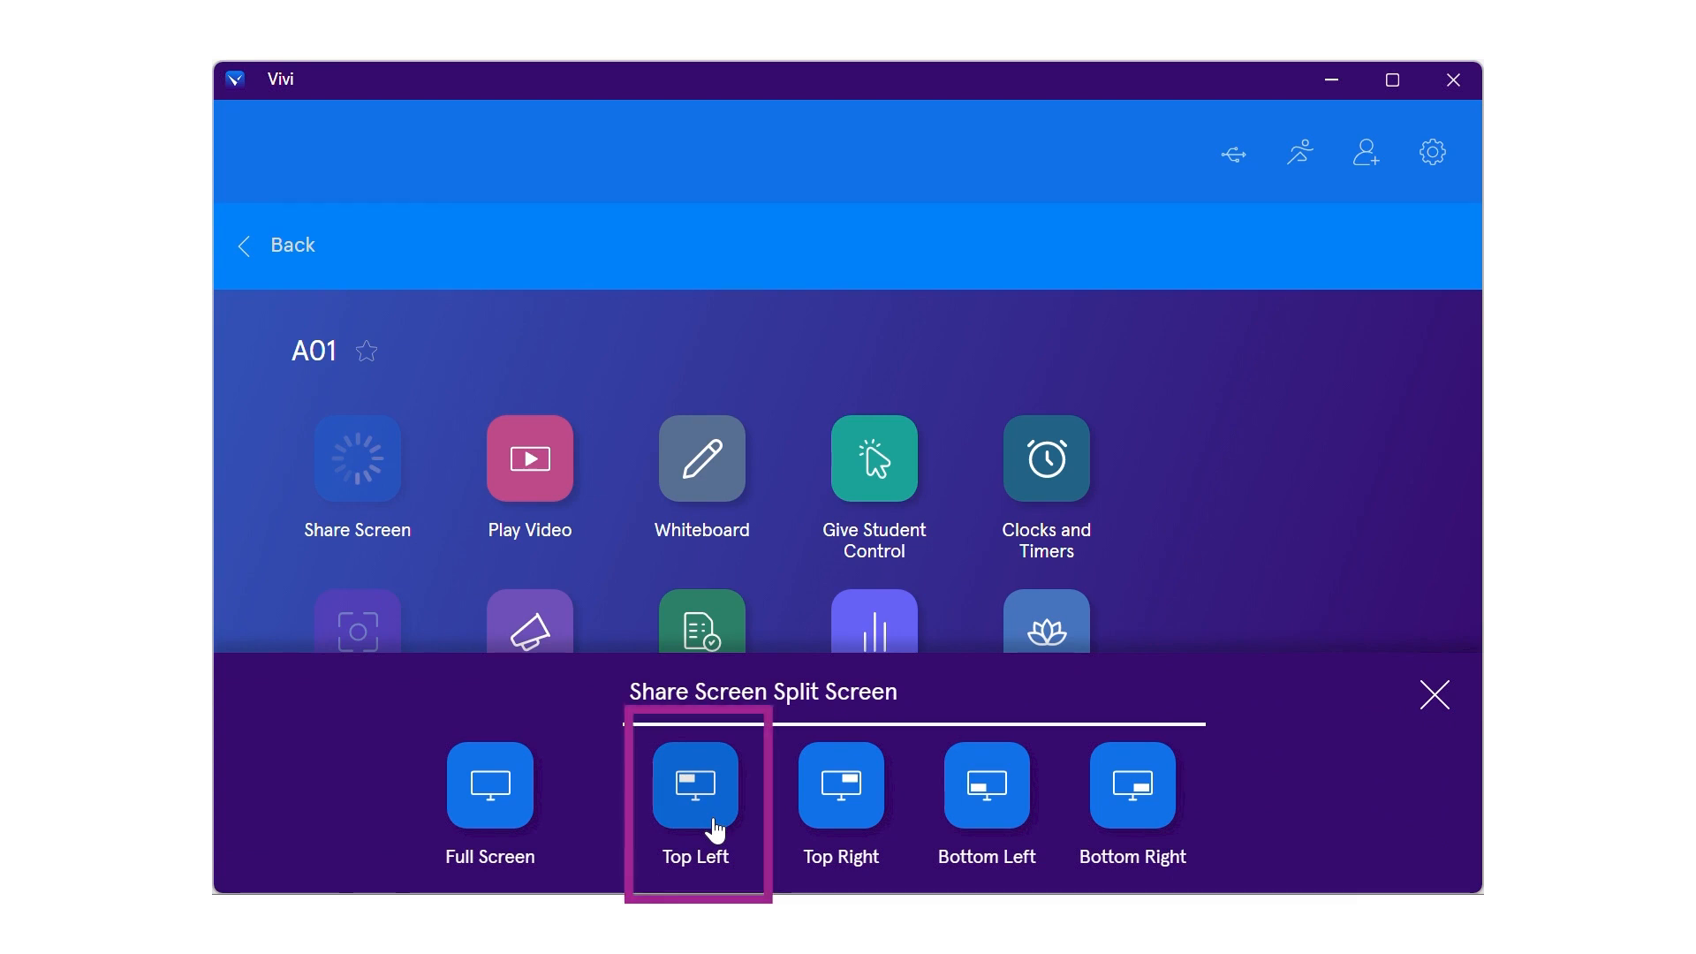
pyautogui.click(694, 784)
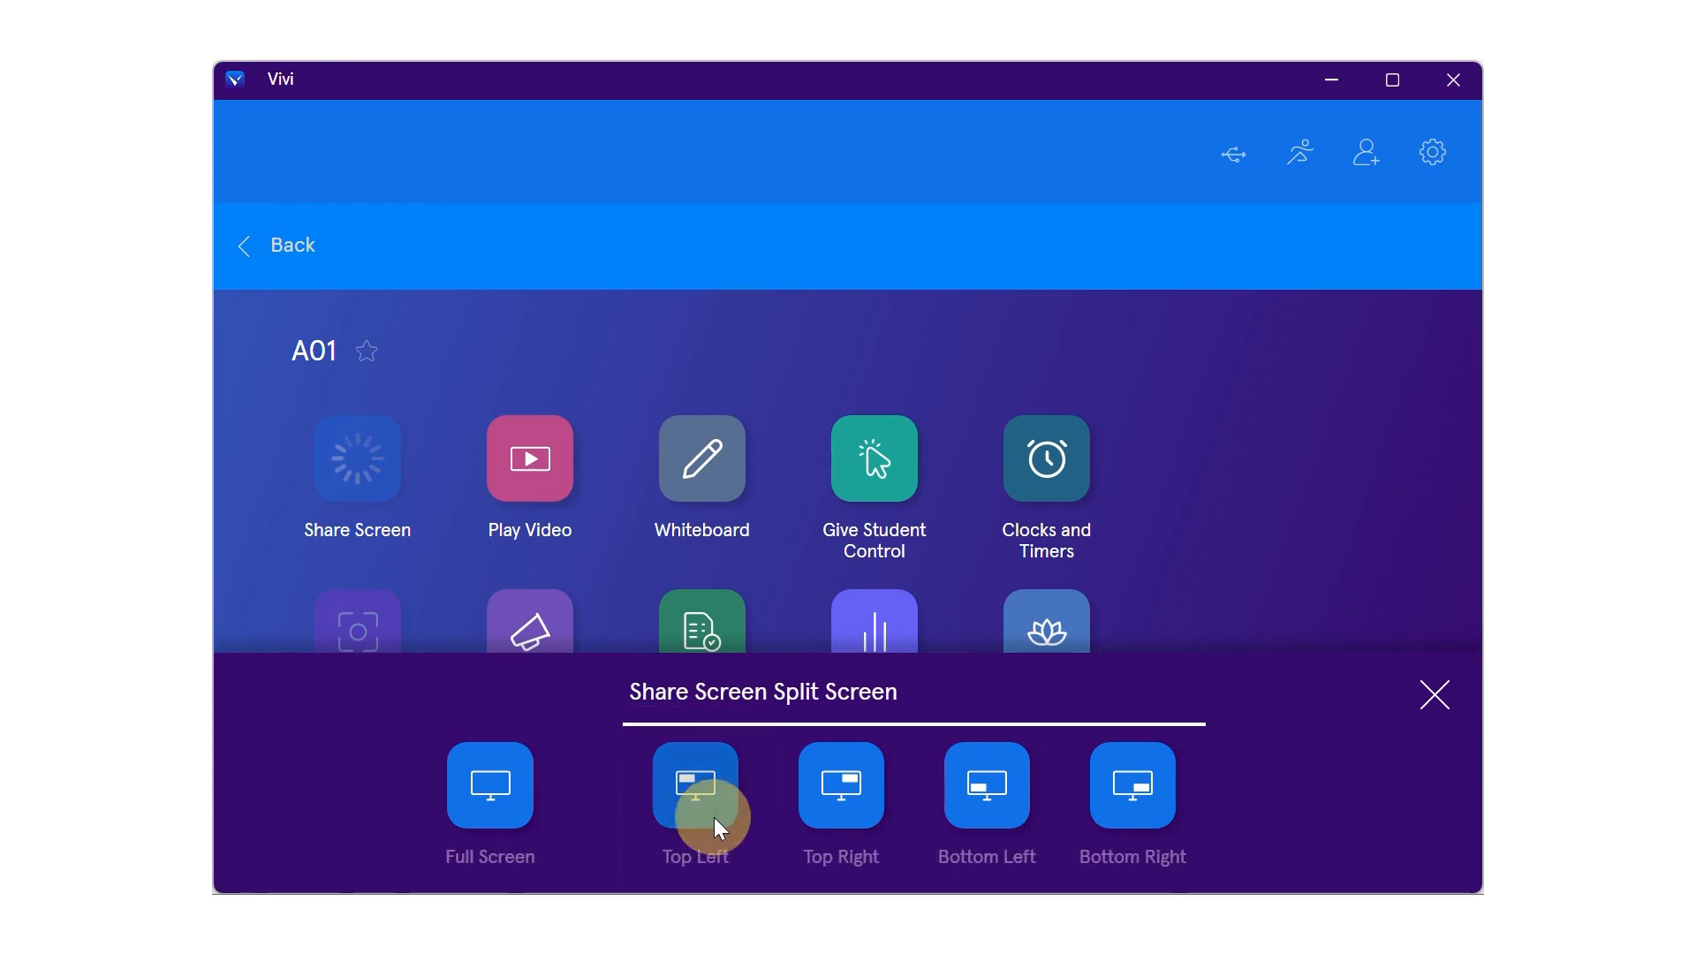
pyautogui.click(694, 784)
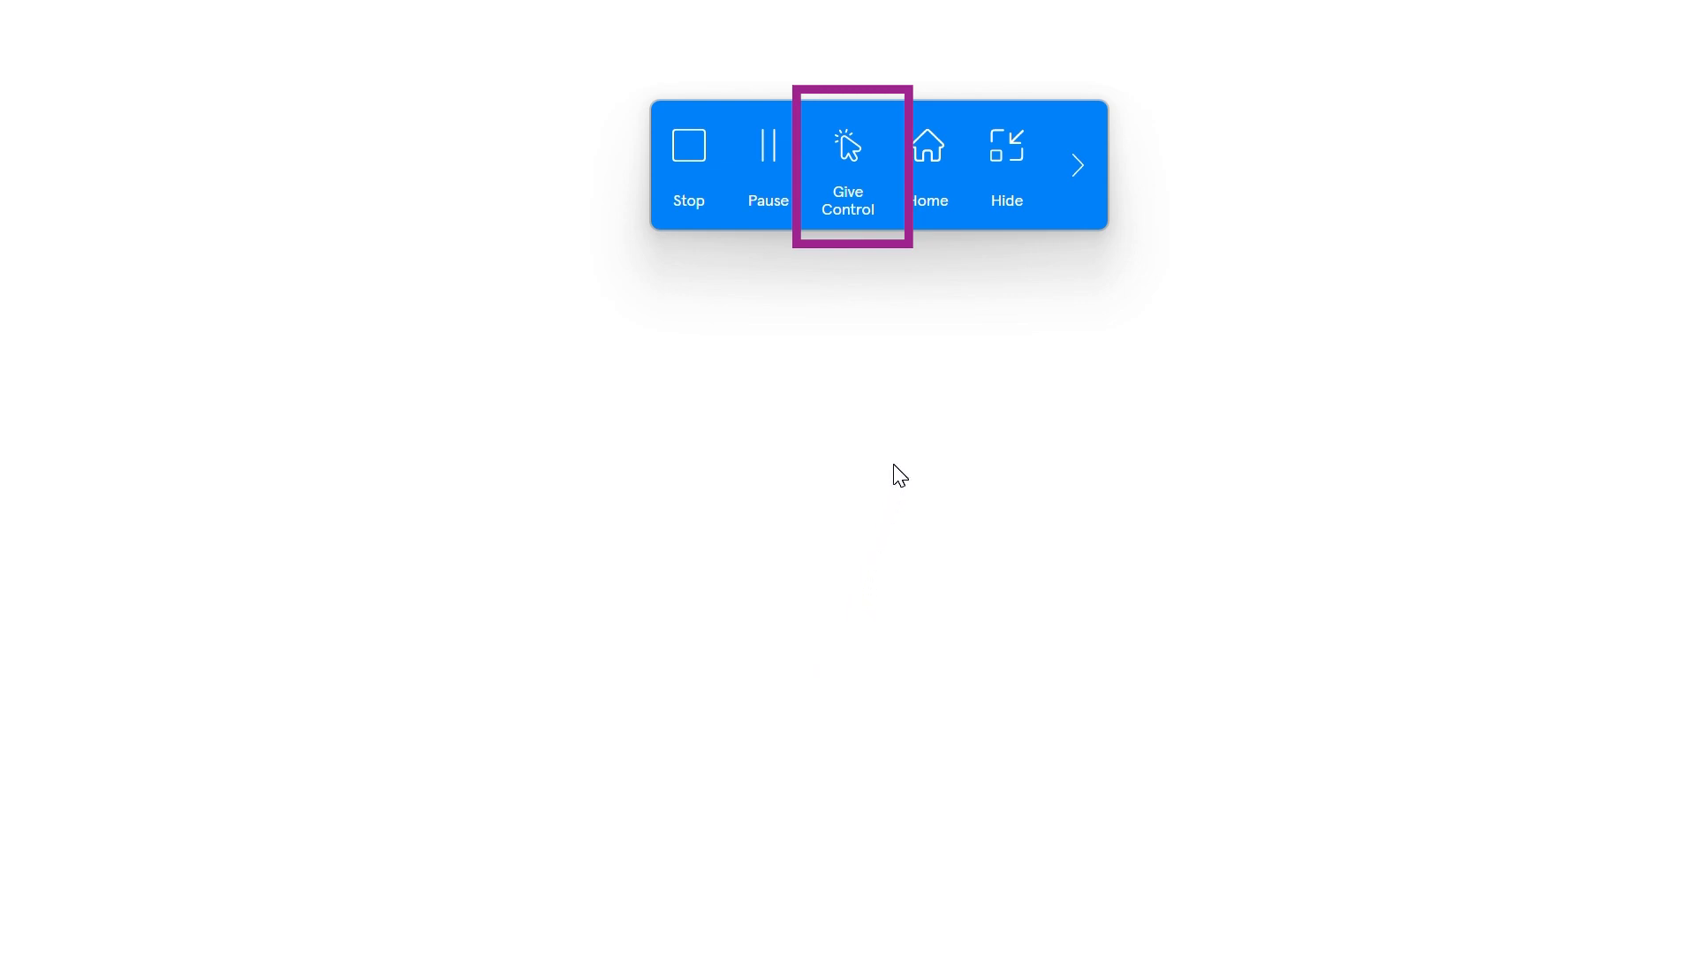
# Step: Open the Give Student Control page listing room A01's five students
pyautogui.click(847, 162)
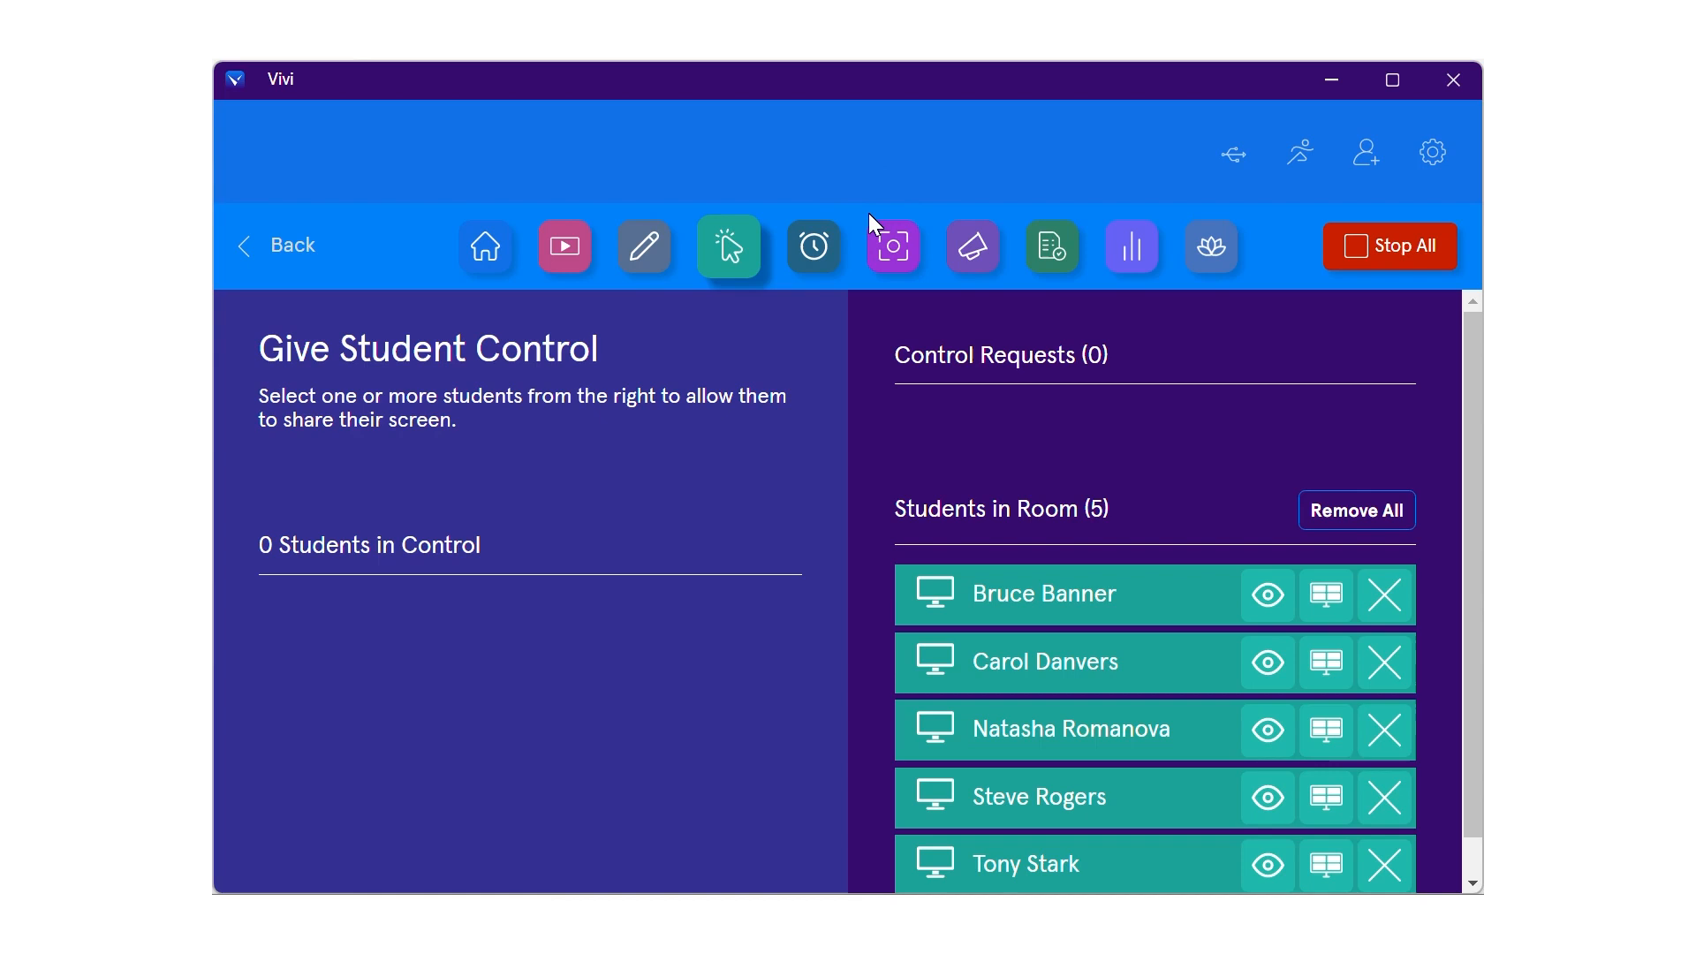
pyautogui.moveTo(1325, 662)
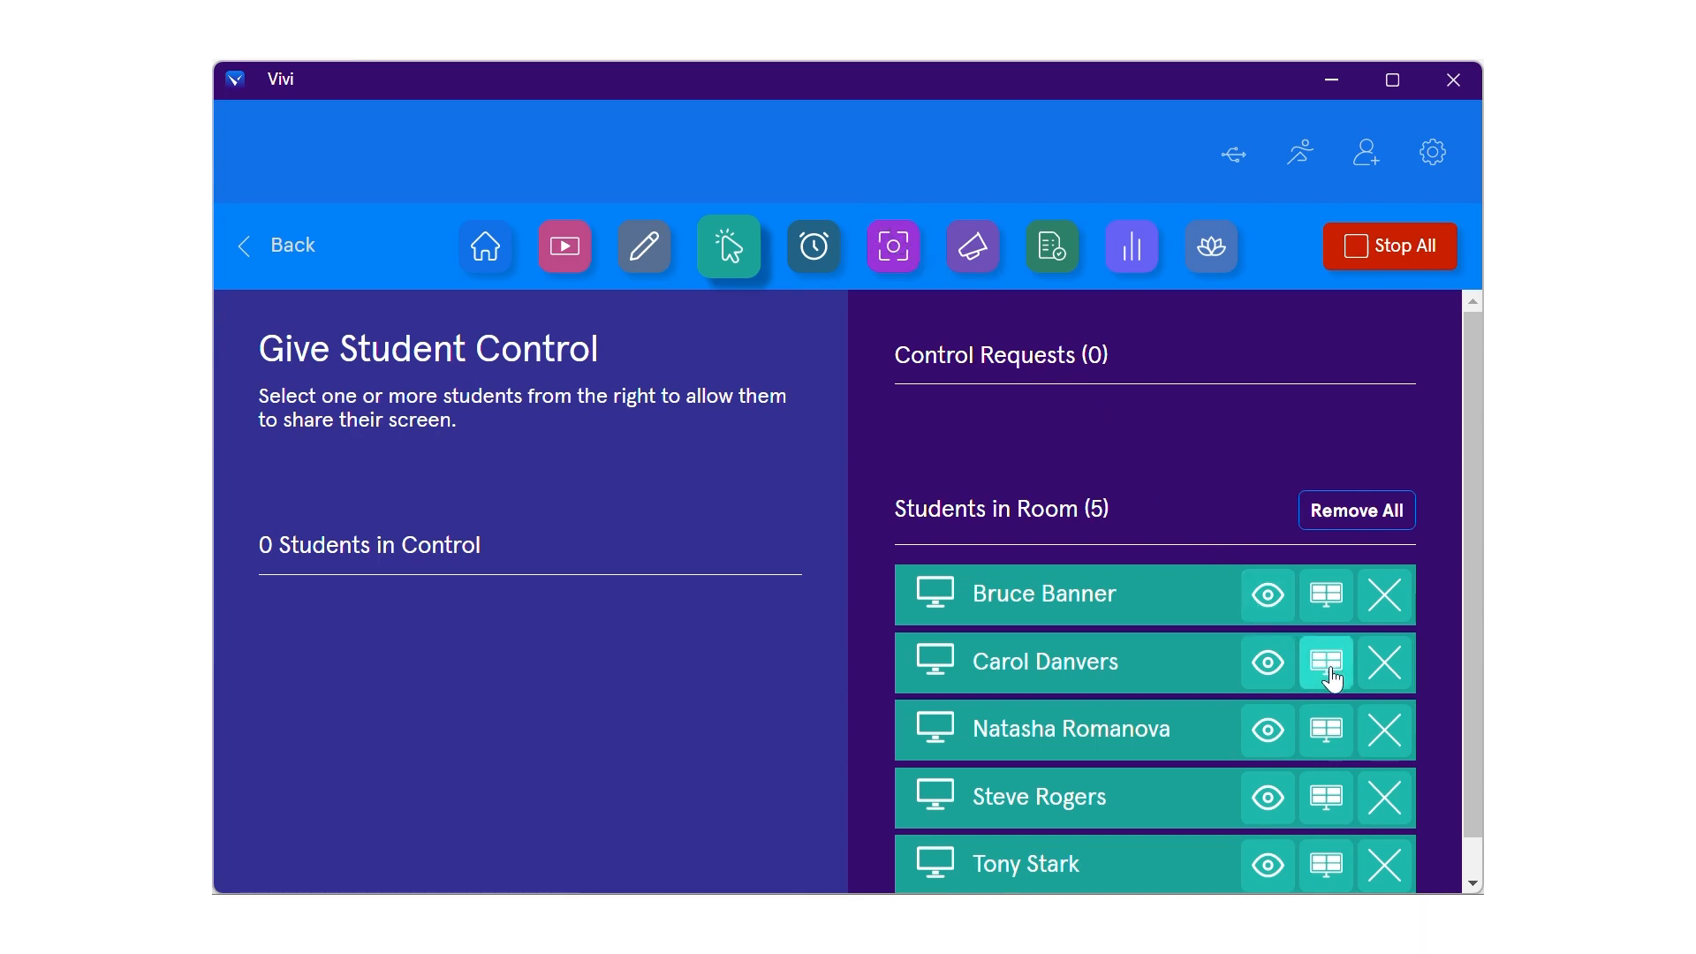
pyautogui.moveTo(1325, 662)
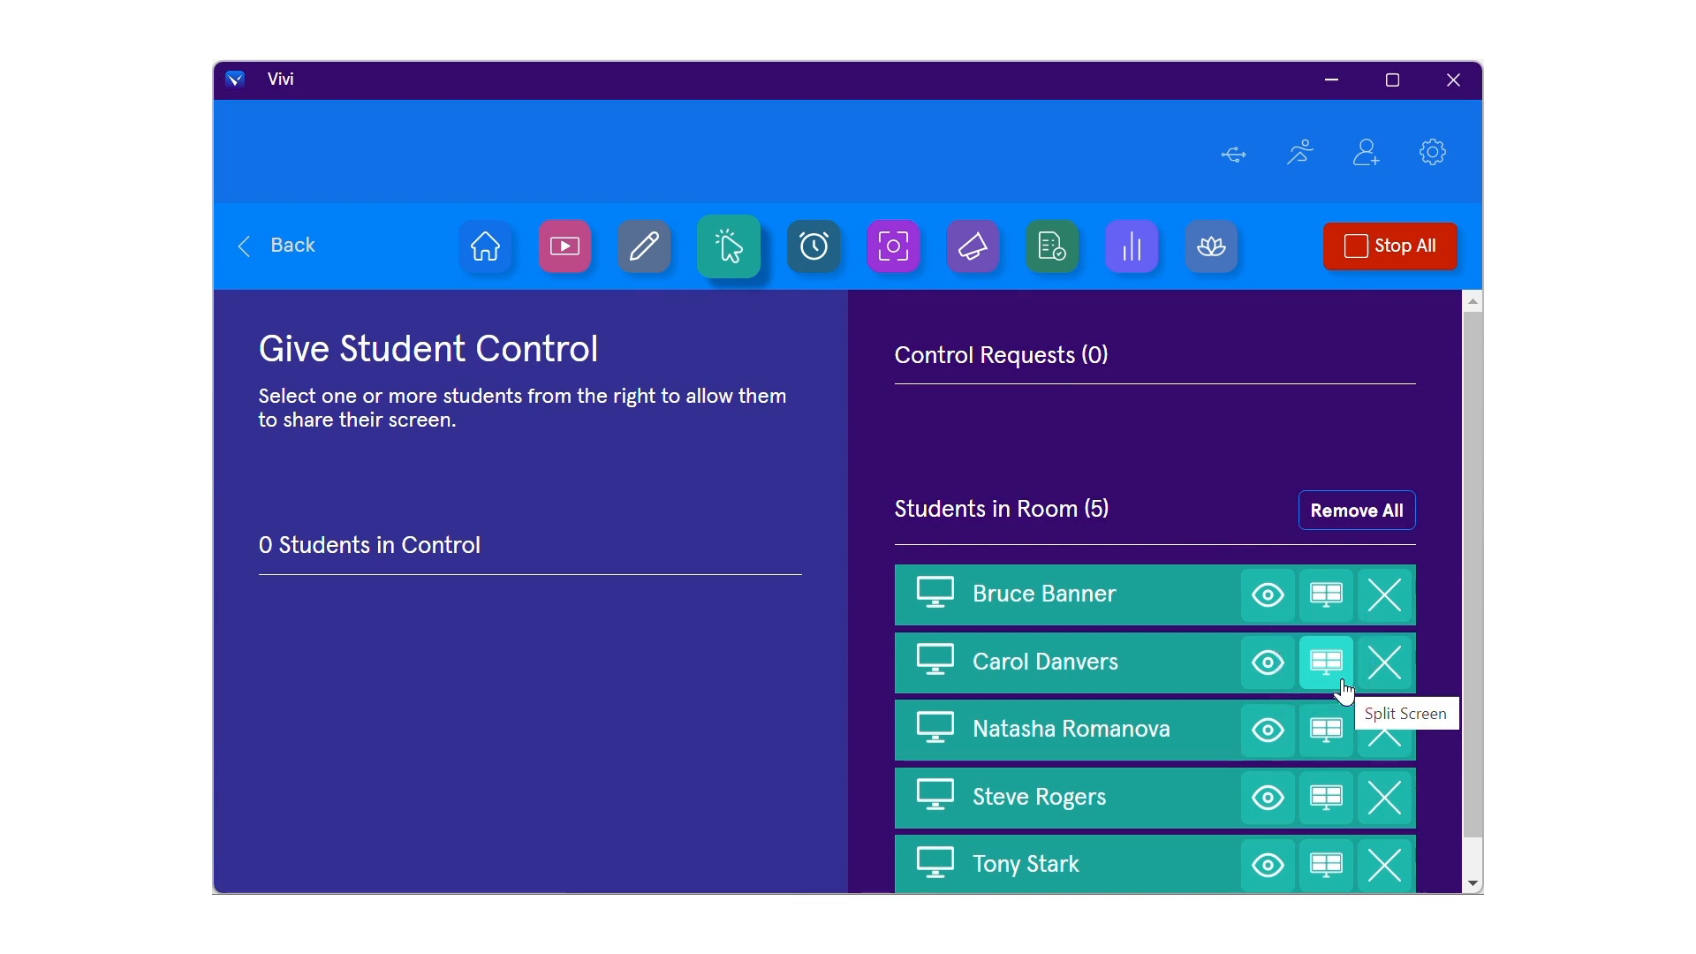
# Step: Give the second student control in the top-right quadrant and the next student a bottom quadrant
pyautogui.click(1324, 662)
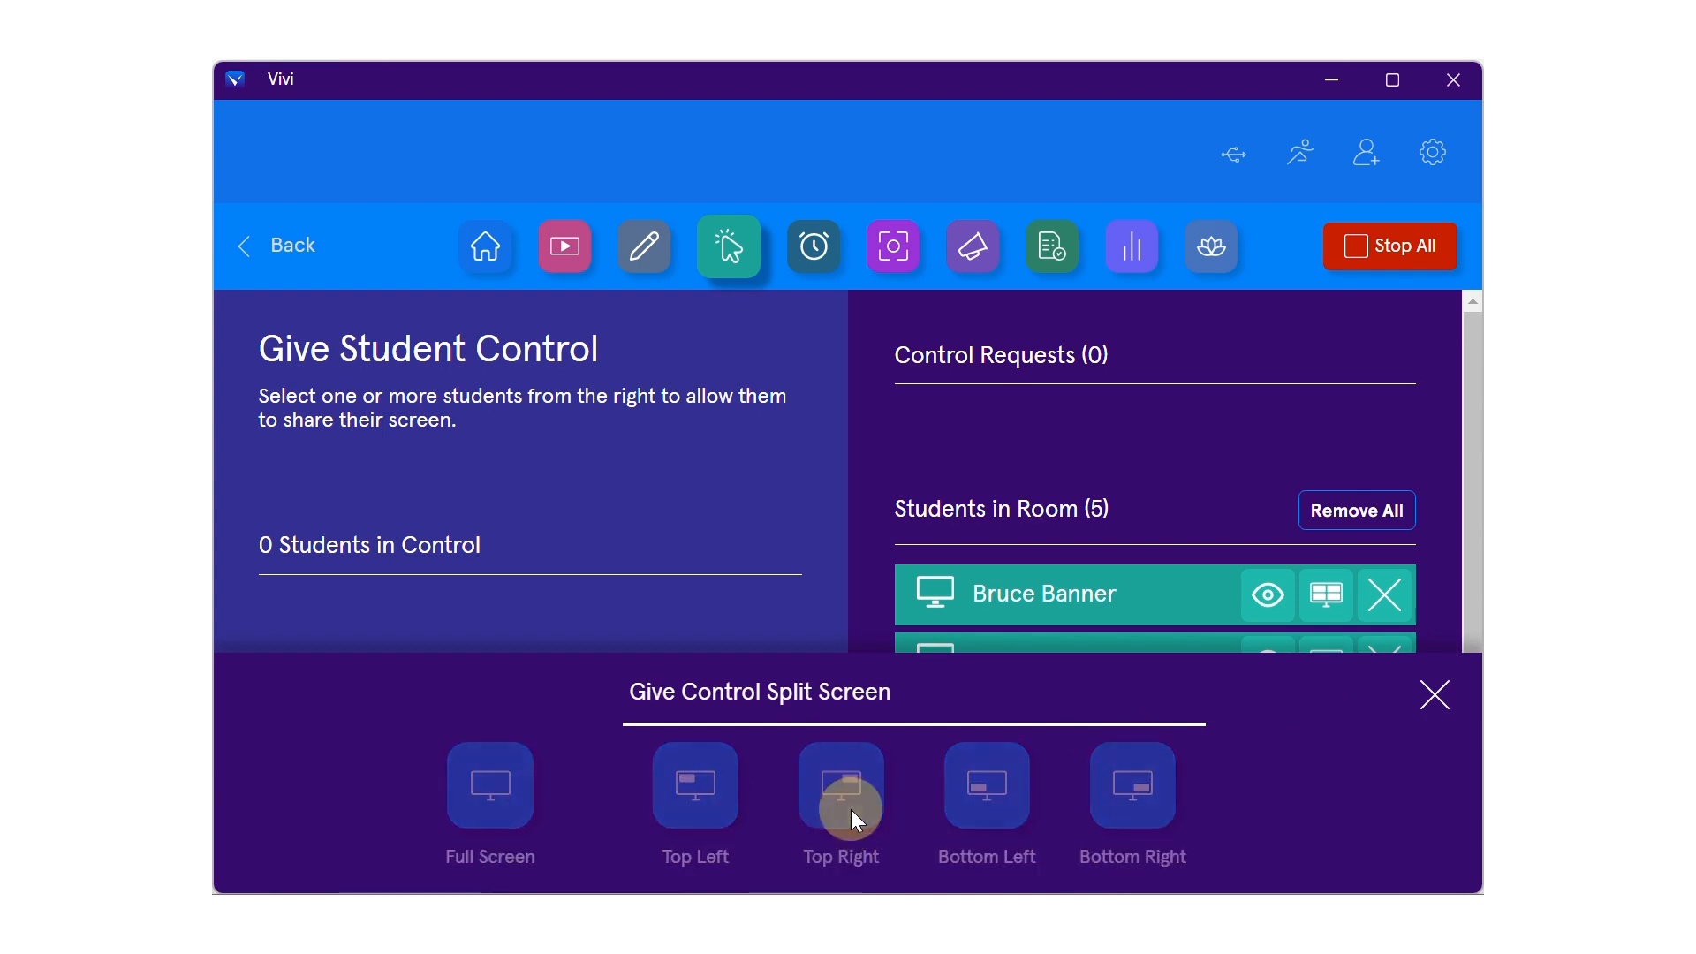
pyautogui.click(840, 784)
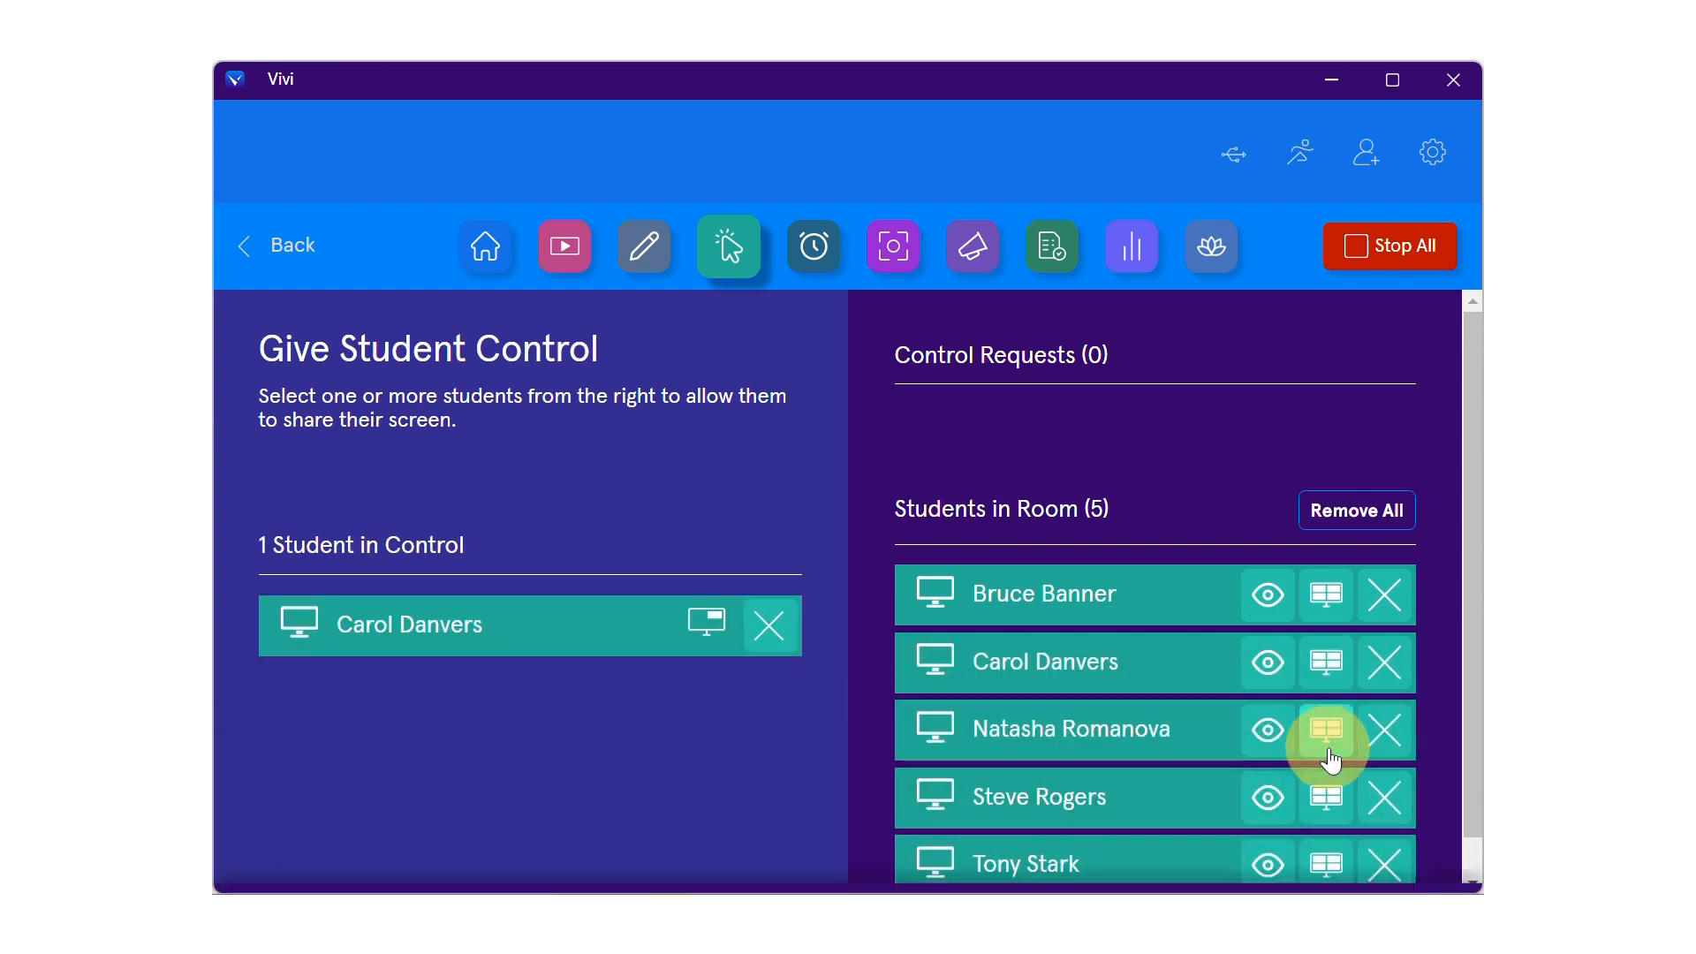
pyautogui.click(1326, 728)
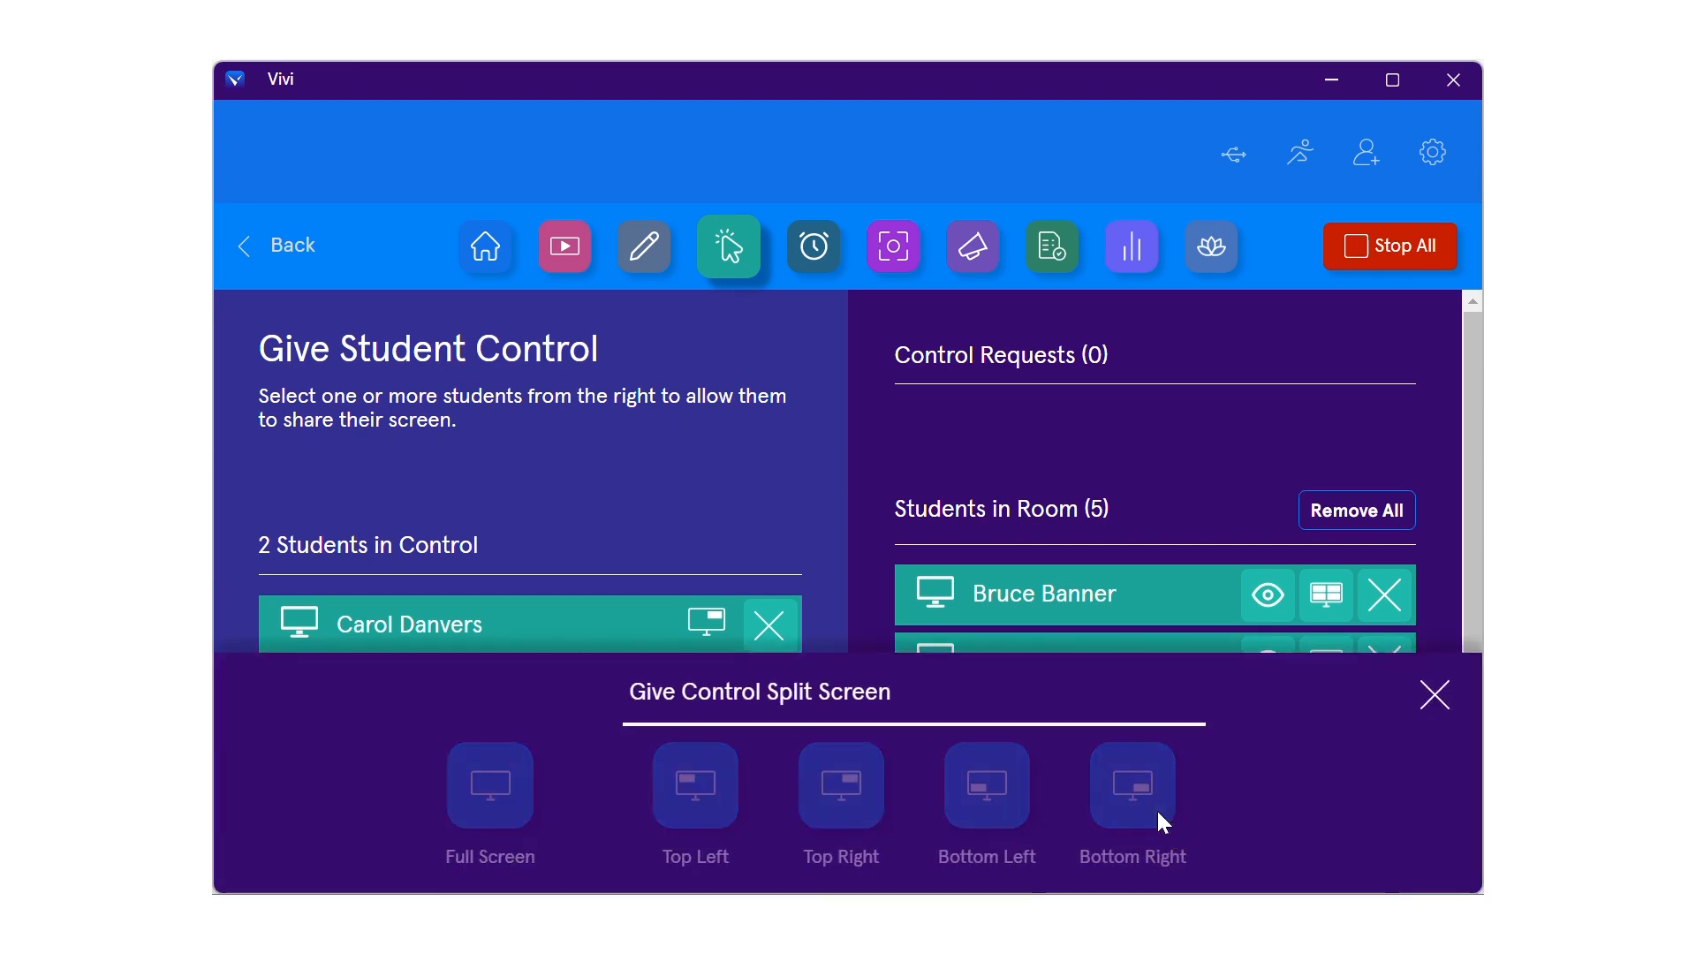
pyautogui.click(1133, 784)
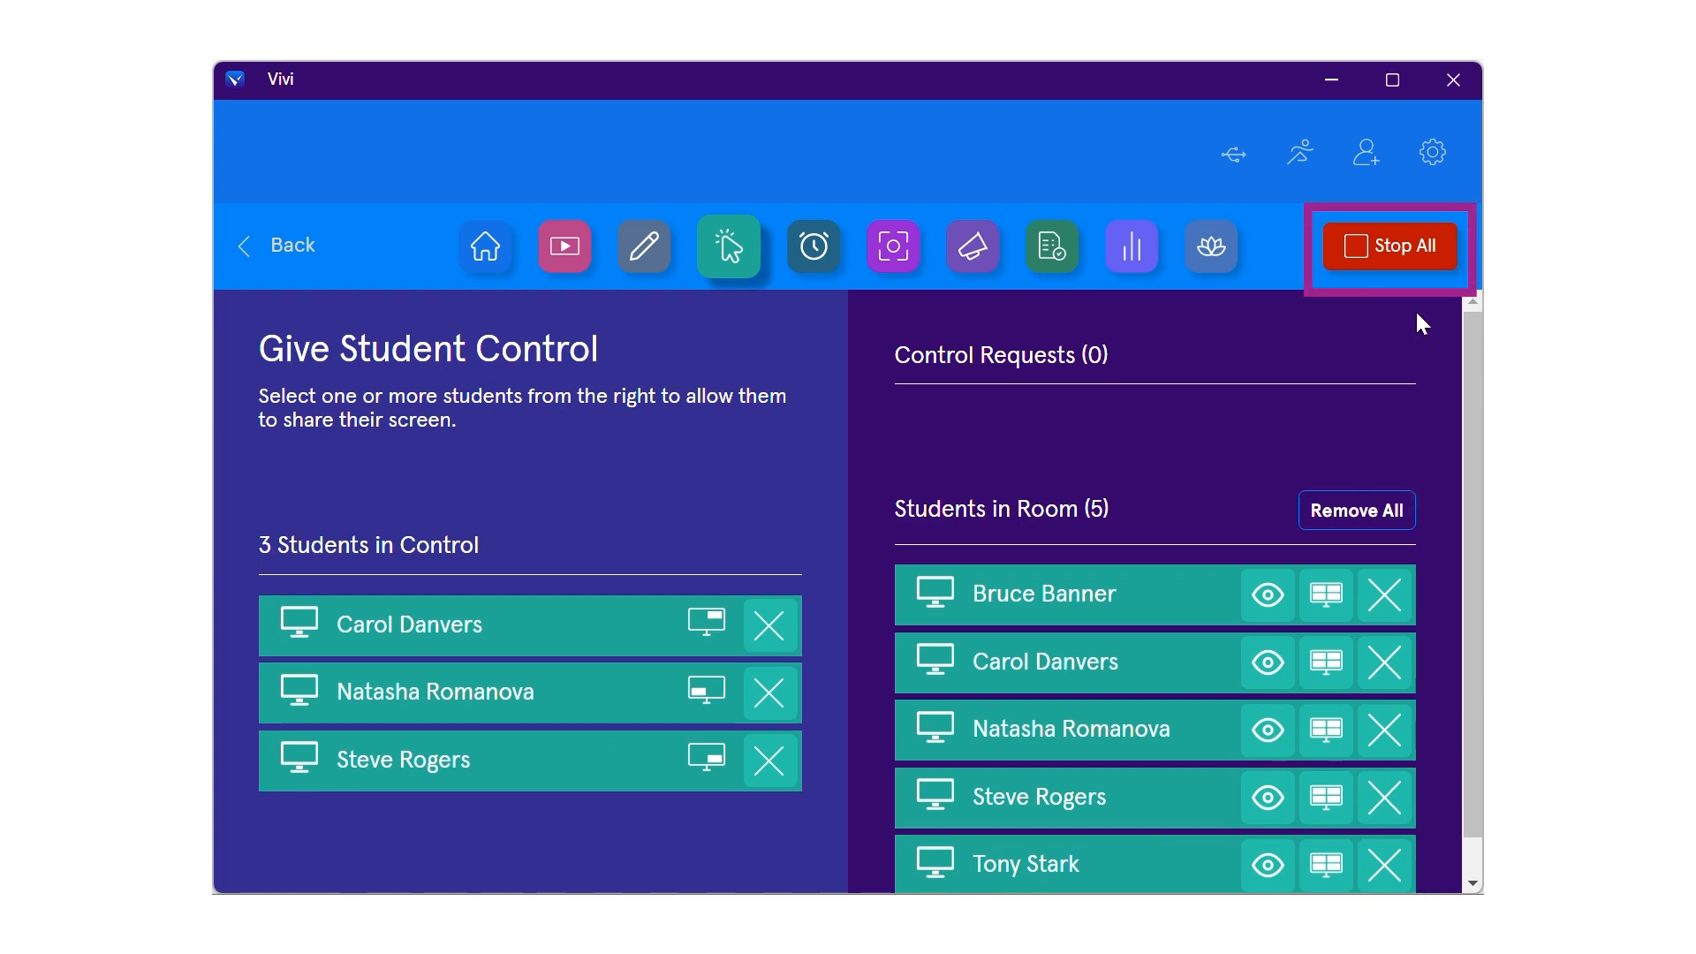
# Step: Choose Stop All for every shared screen in room A01, bringing up its confirmation
pyautogui.click(1389, 245)
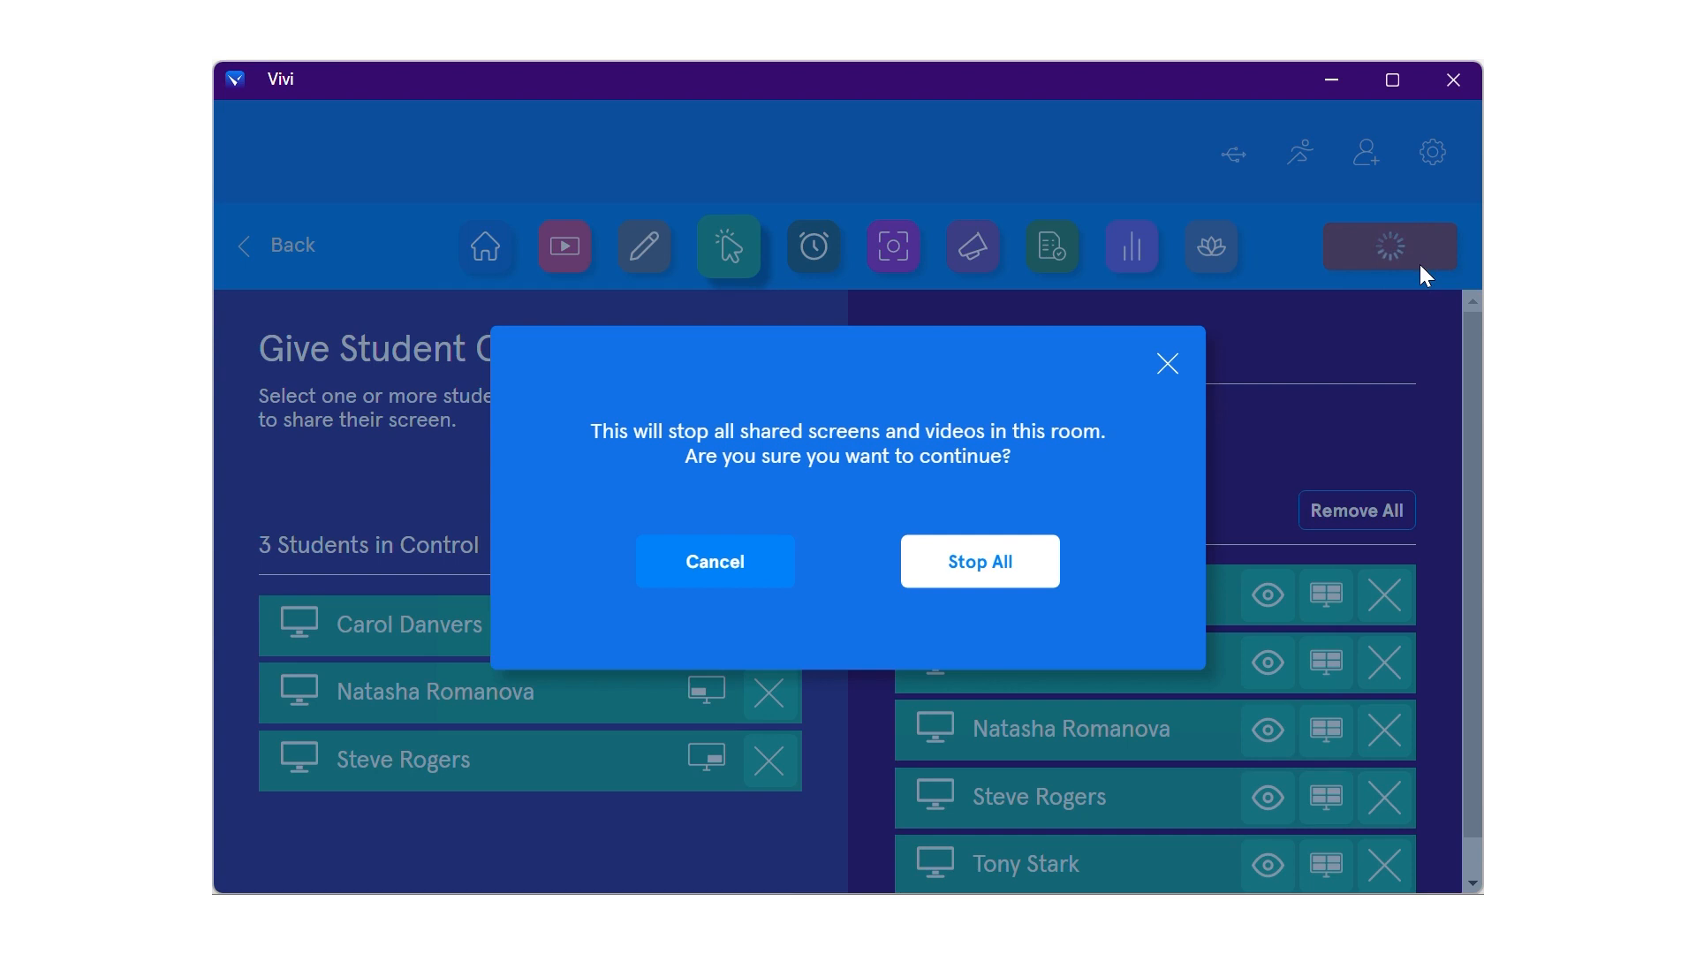
pyautogui.moveTo(977, 562)
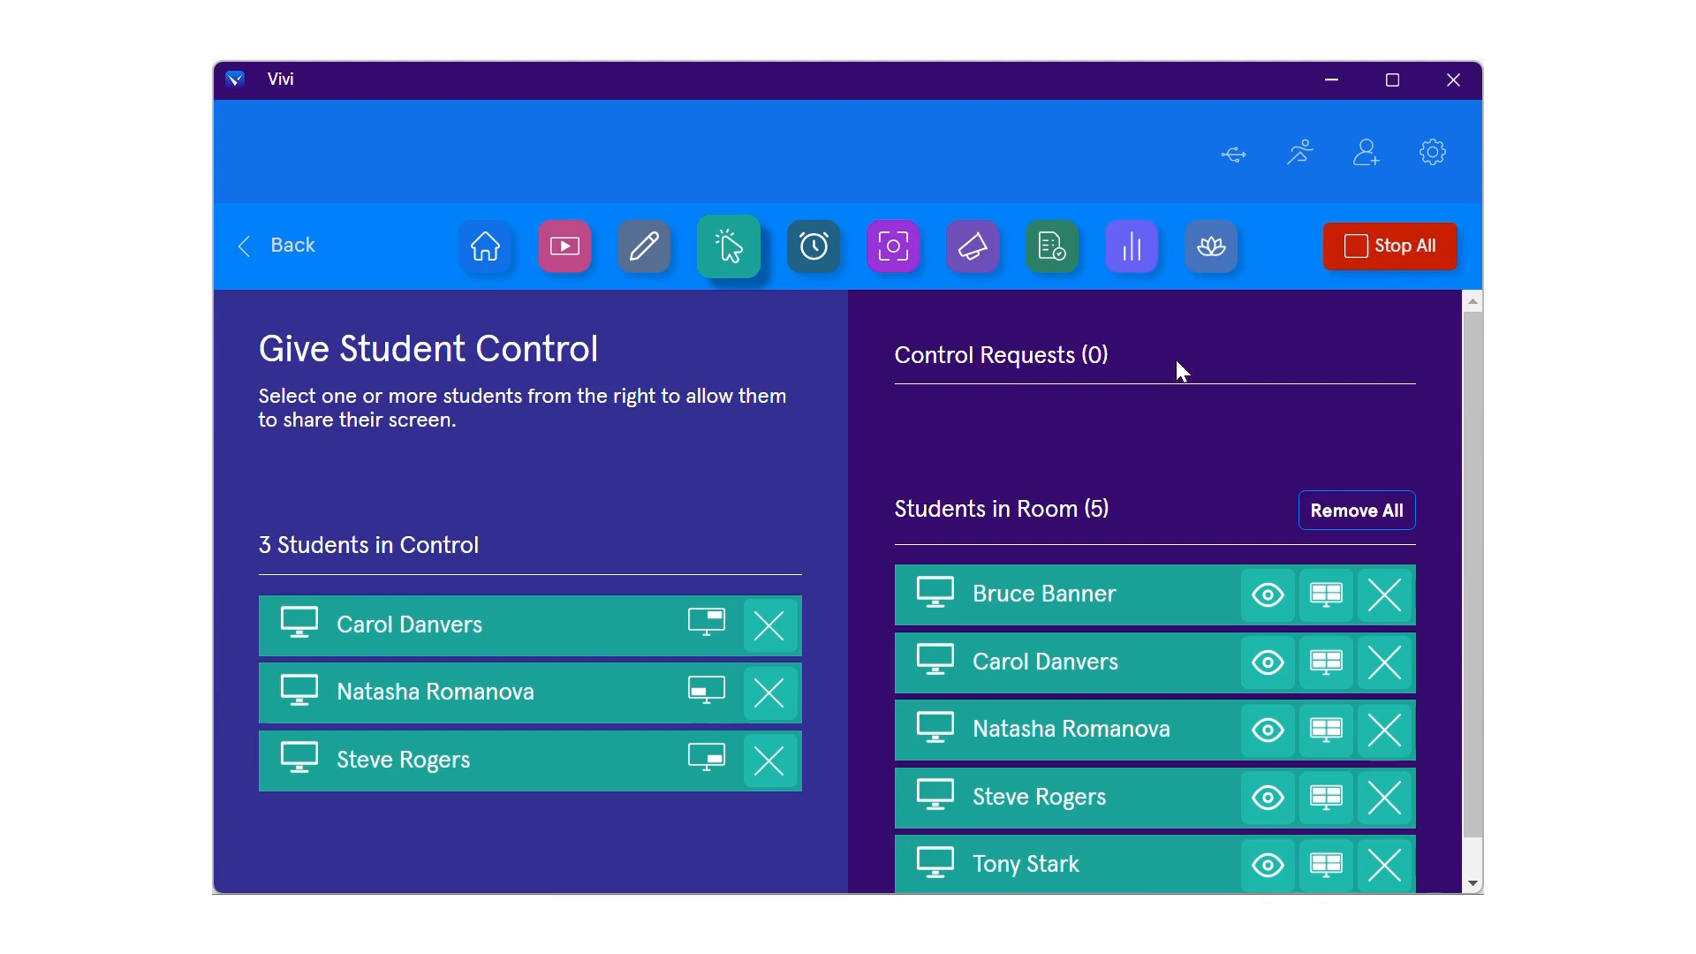
pyautogui.moveTo(770, 625)
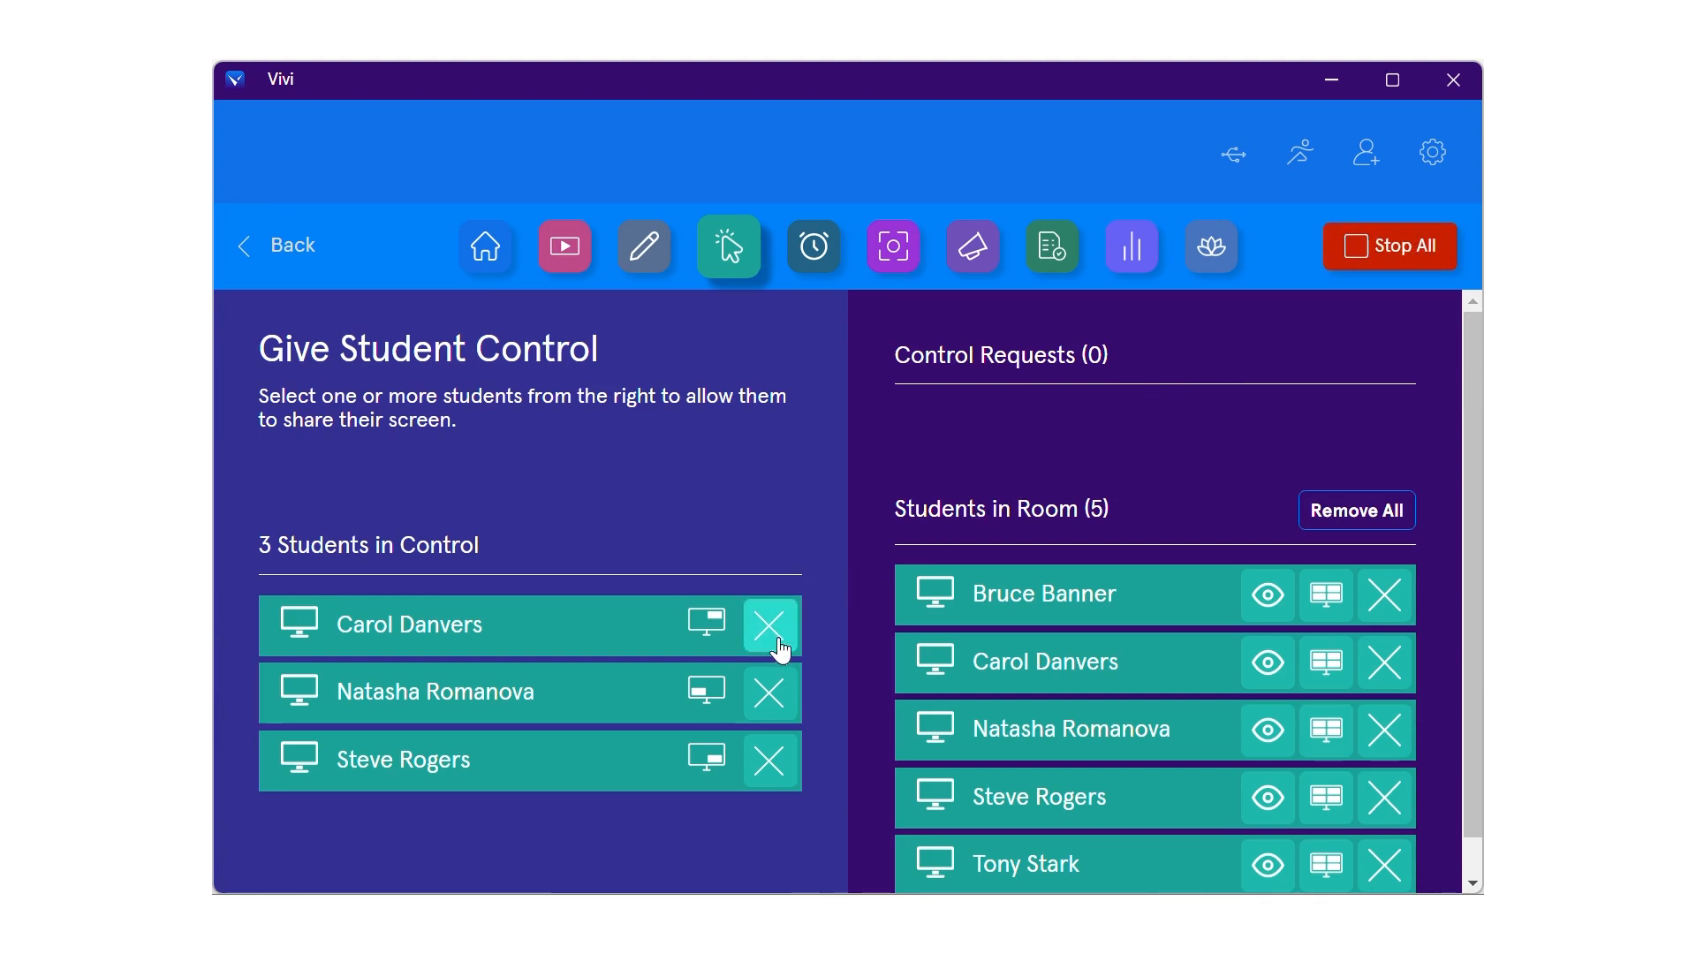
pyautogui.moveTo(769, 625)
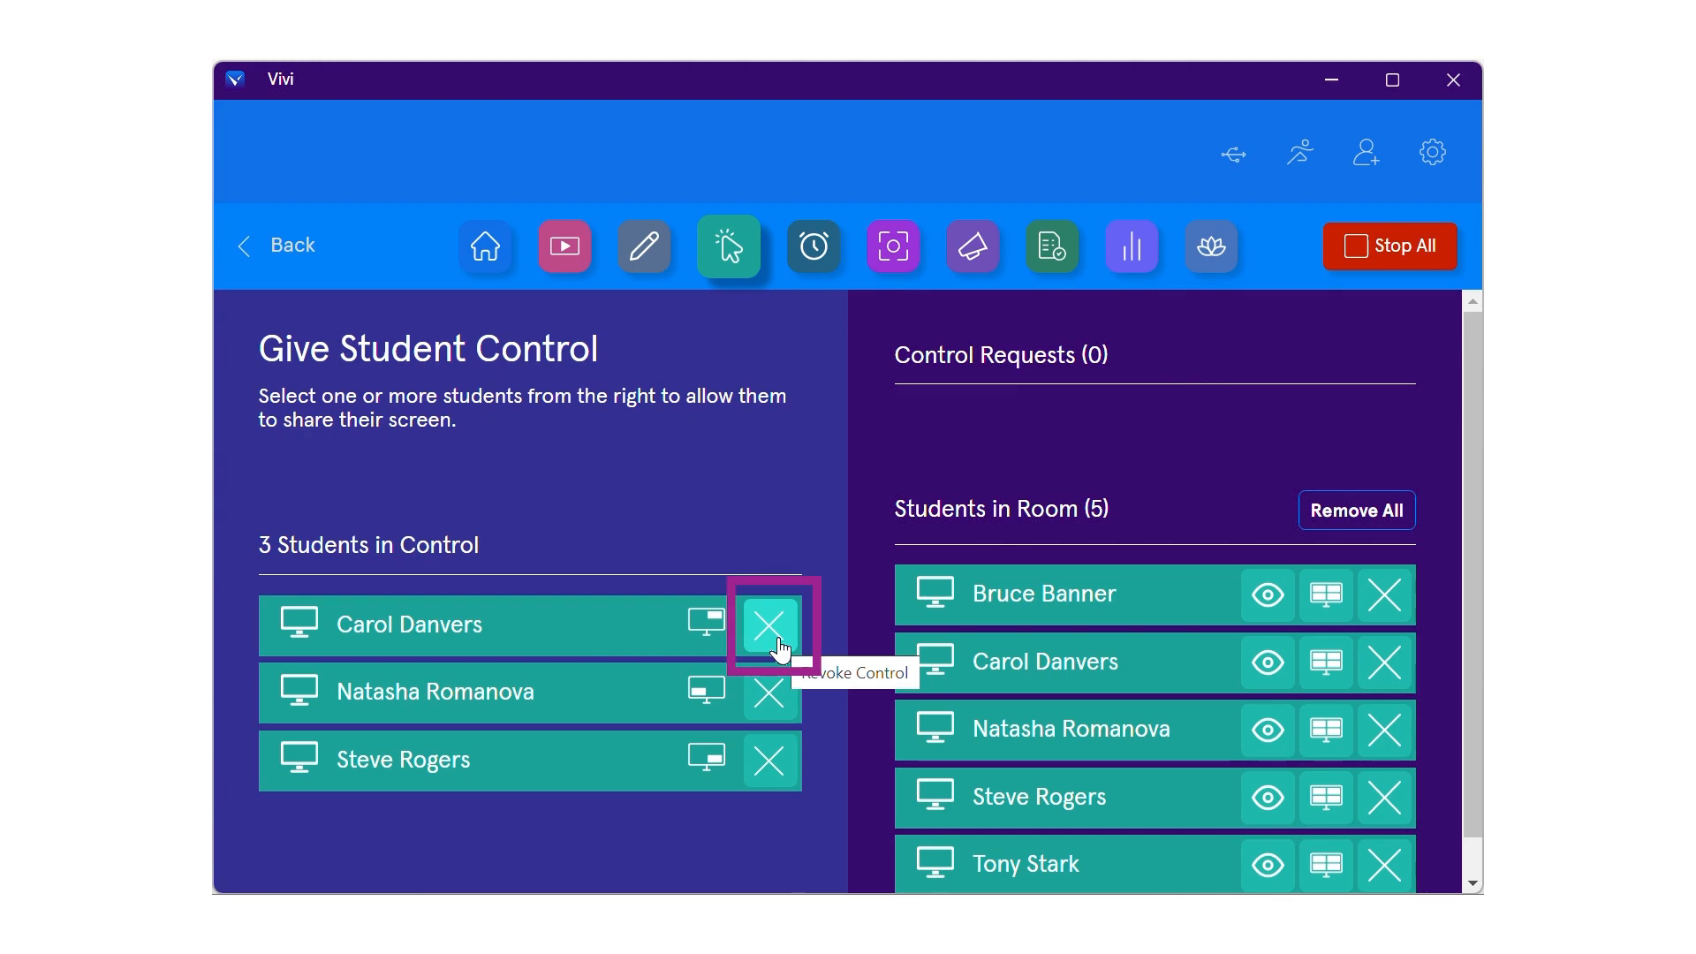
# Step: Revoke Carol Danvers's control, leaving Natasha Romanova and Steve Rogers in control
pyautogui.click(770, 625)
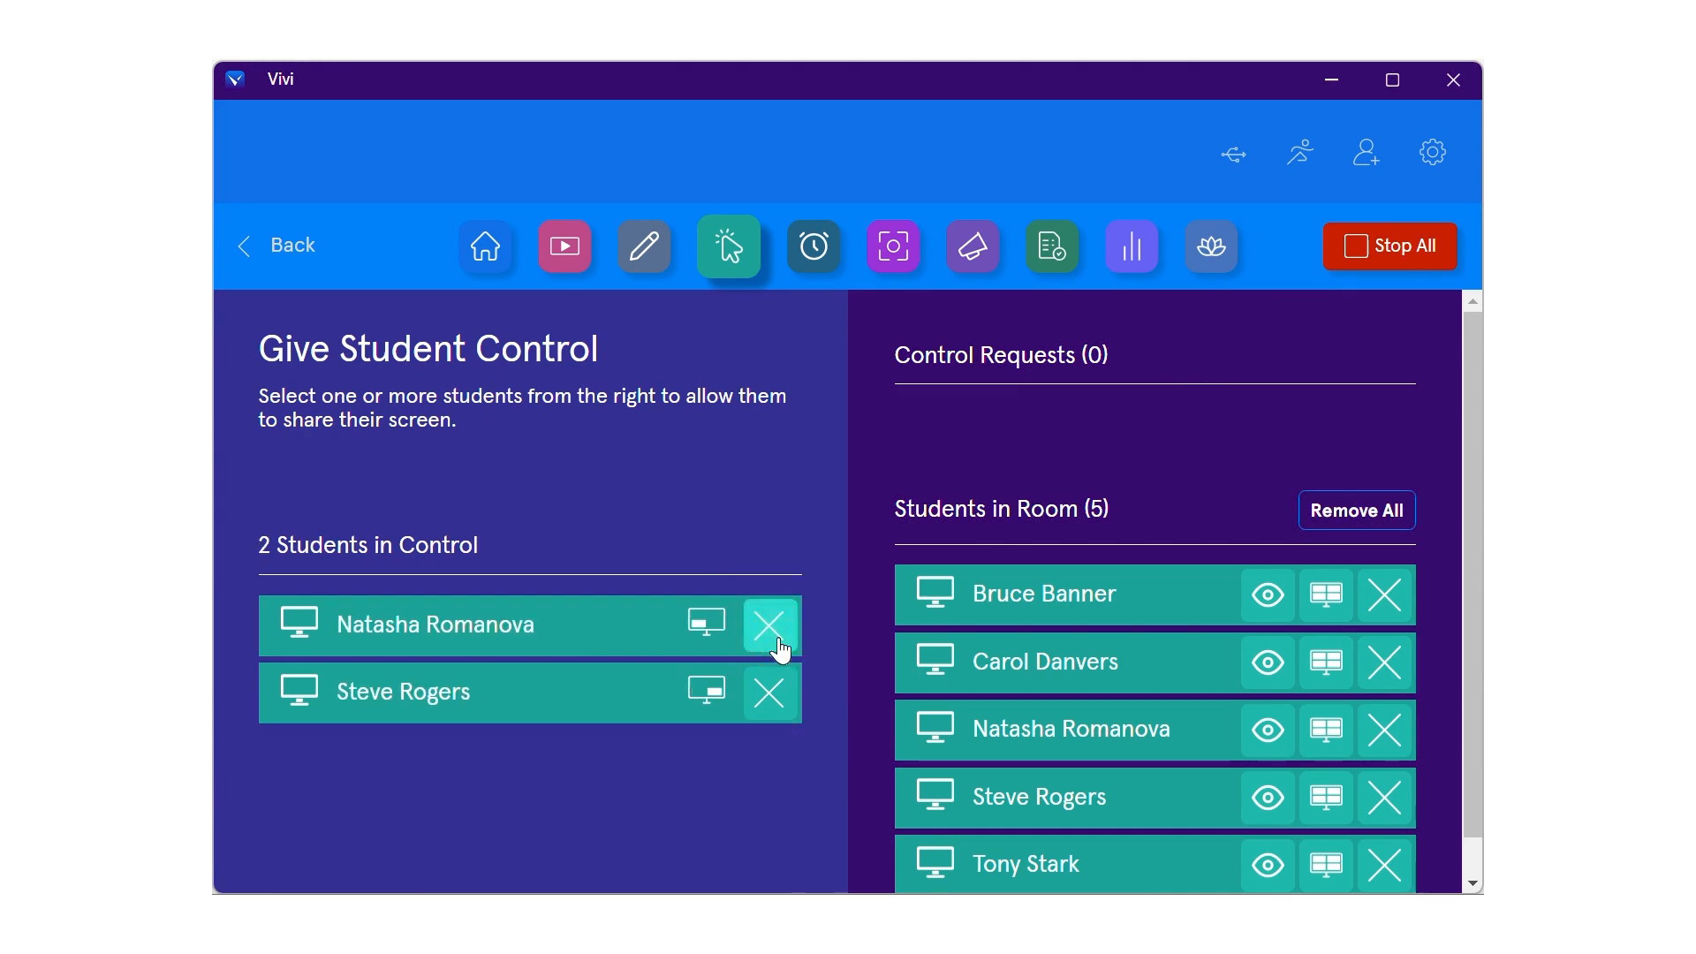